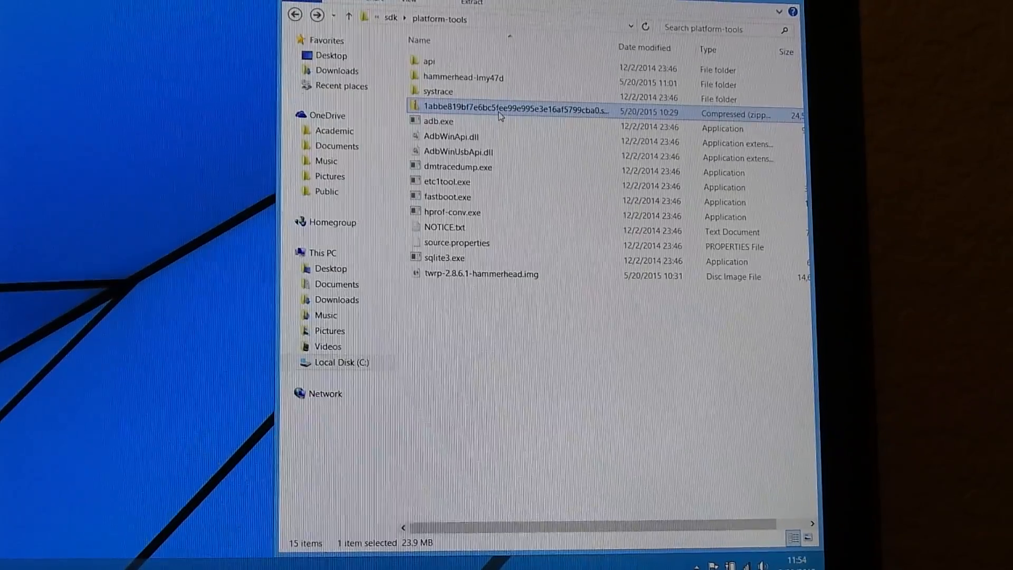
click(432, 132)
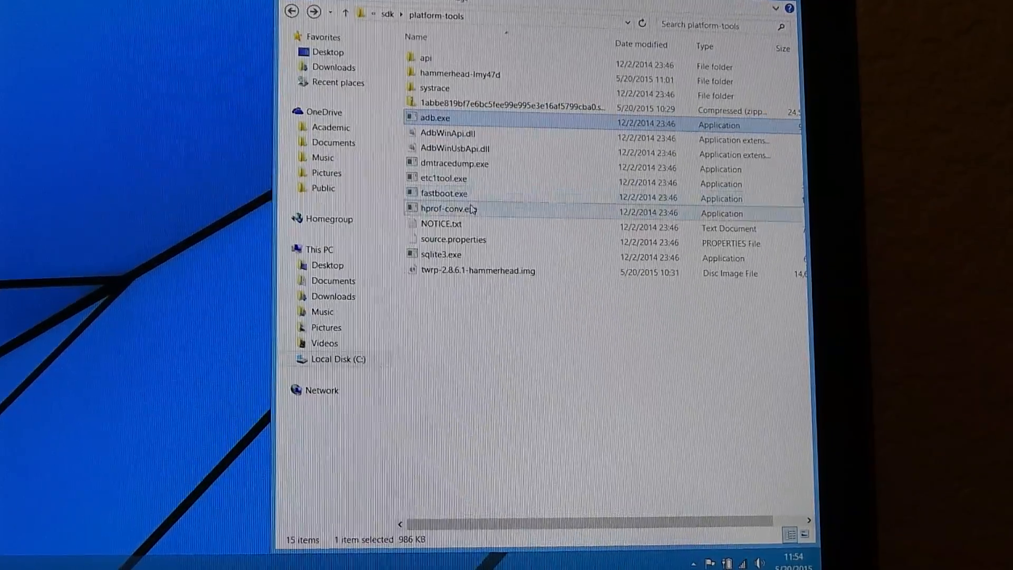